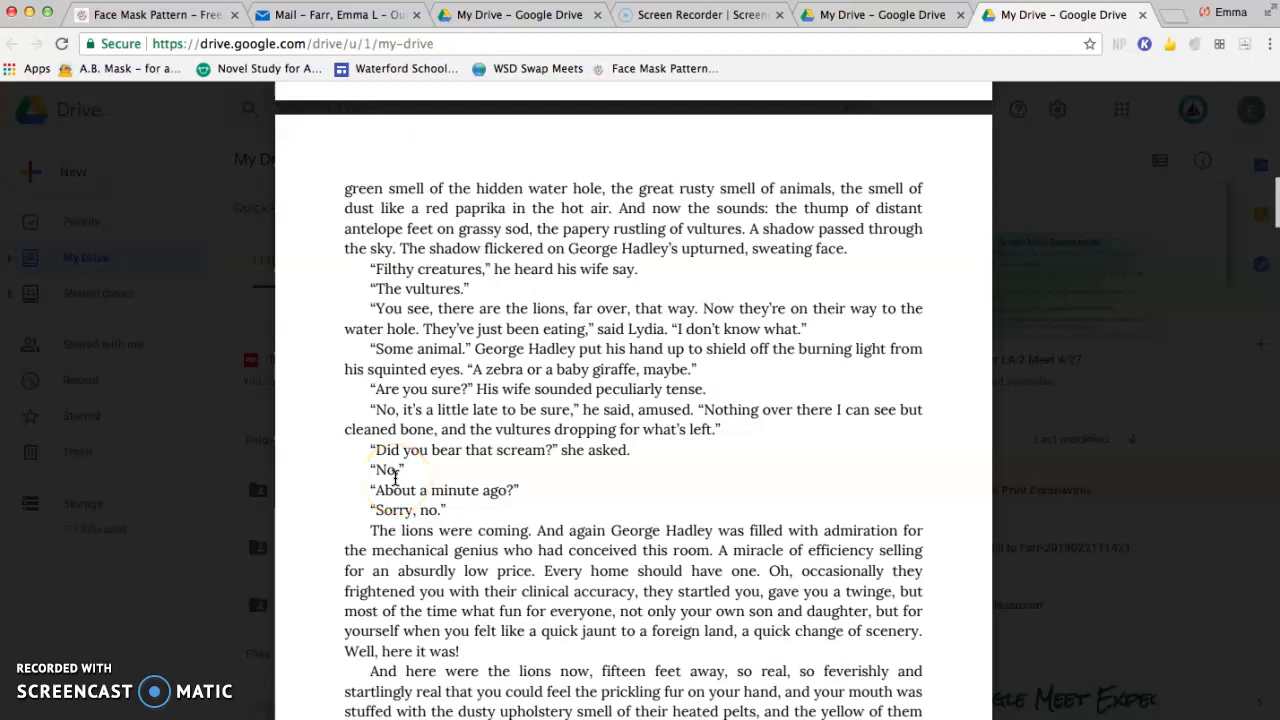
mouse_move(308, 536)
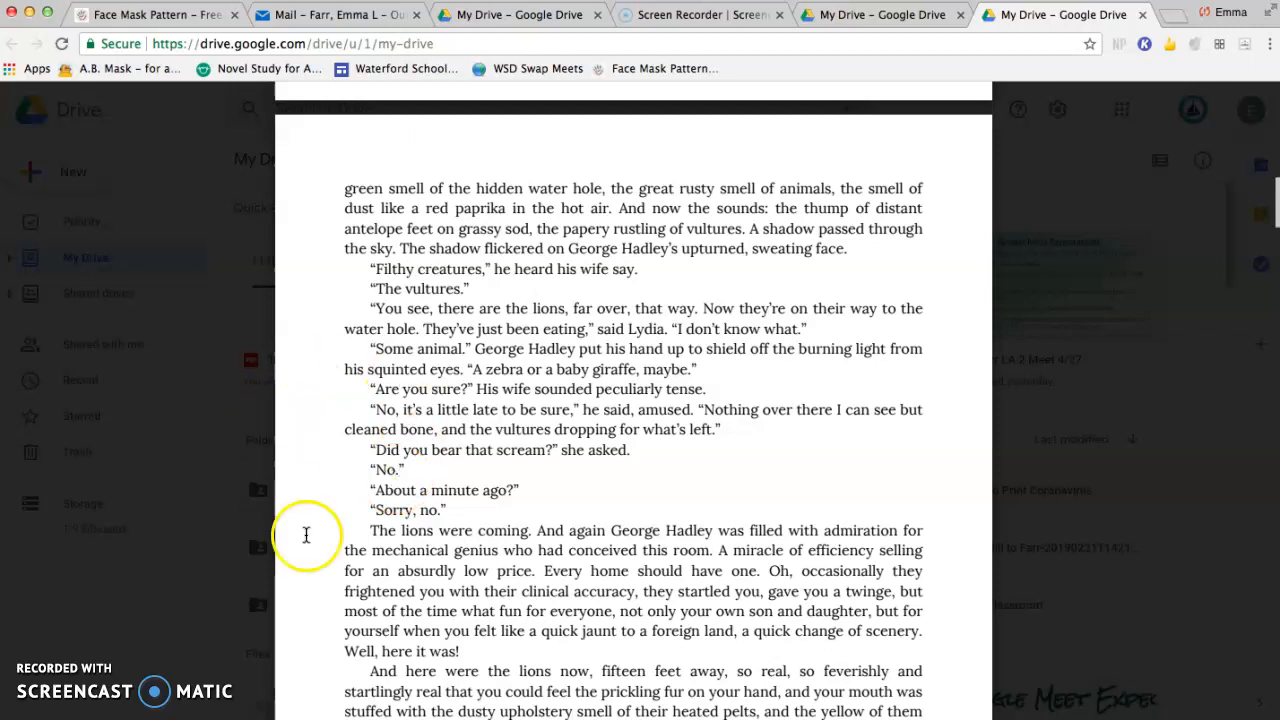
mouse_move(340, 556)
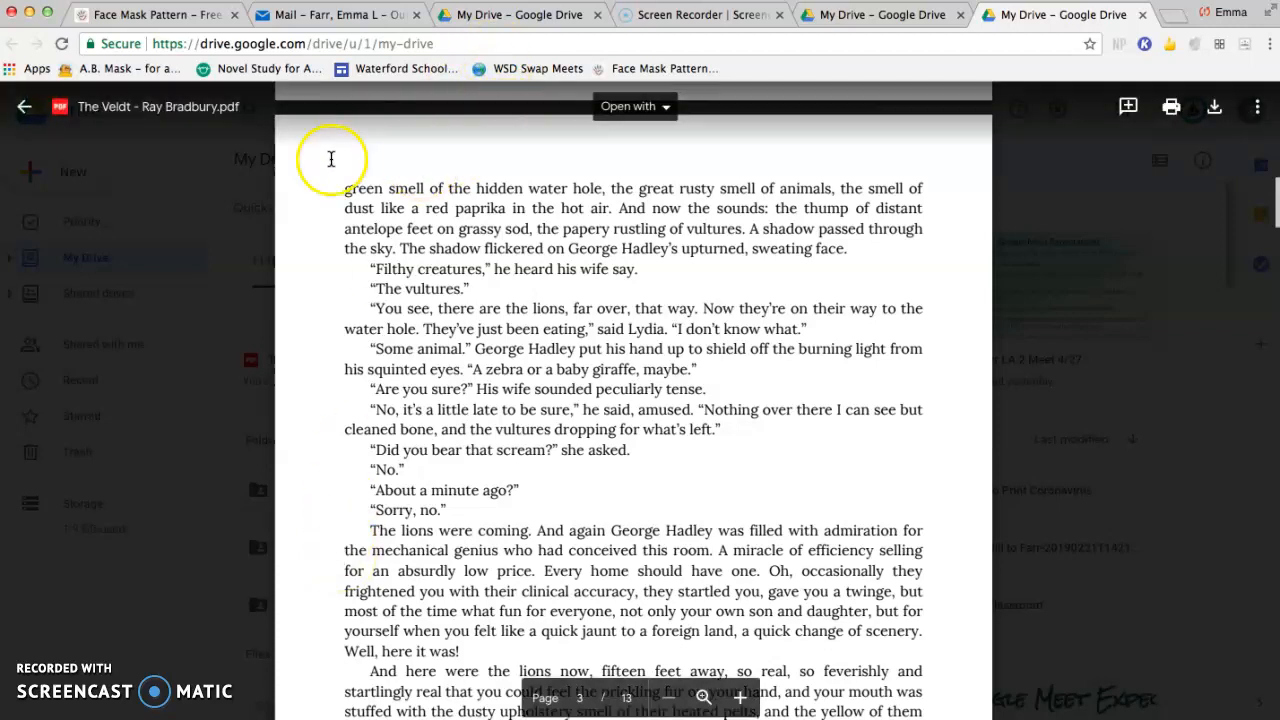
mouse_move(308, 252)
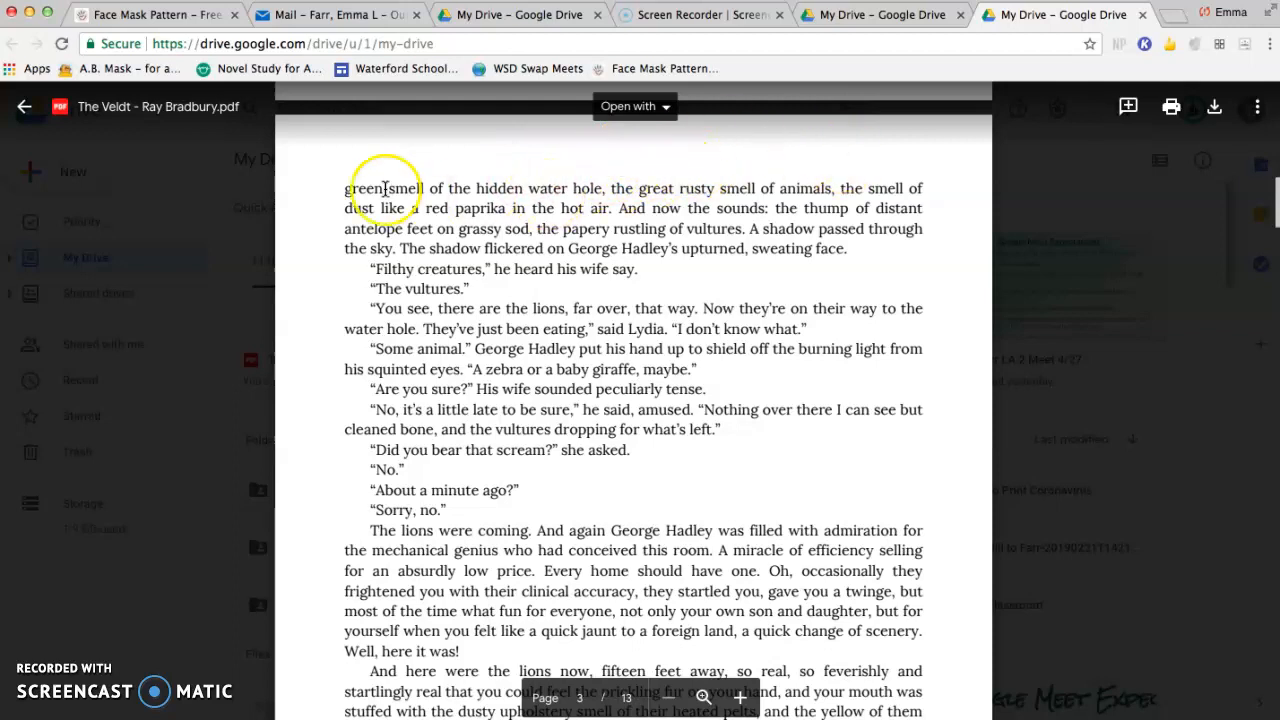
mouse_move(472, 208)
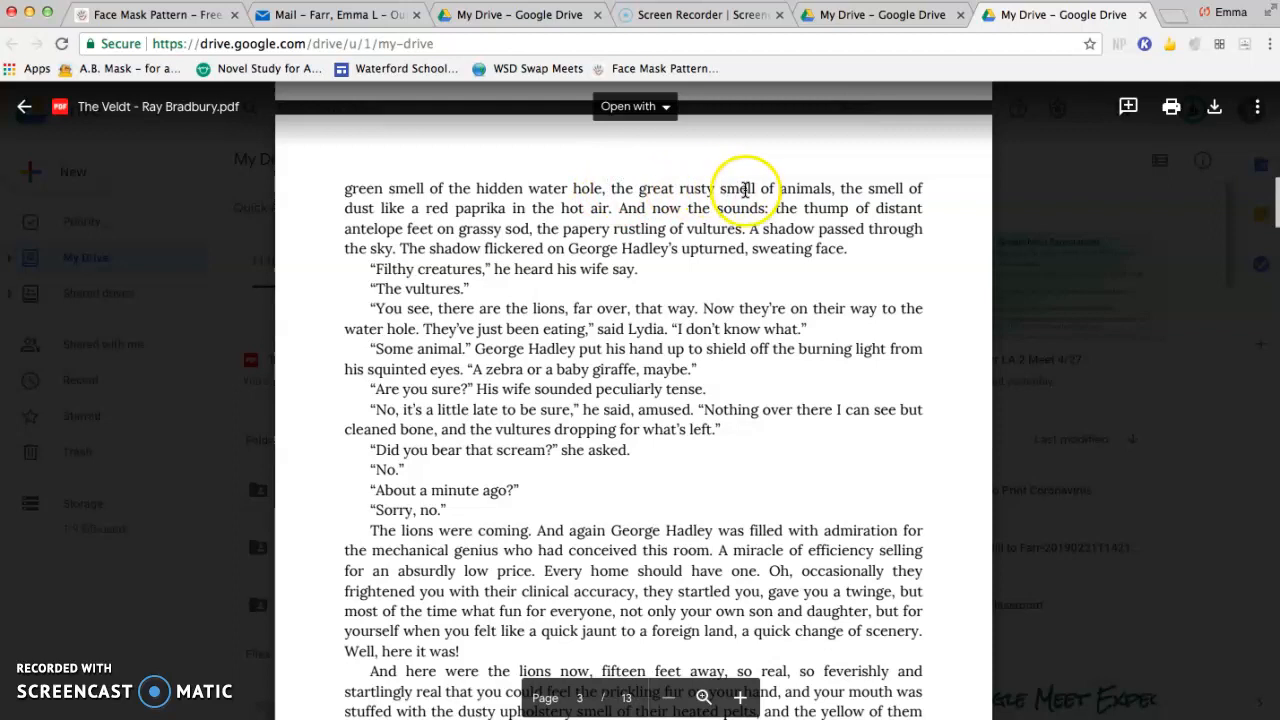
mouse_move(498, 212)
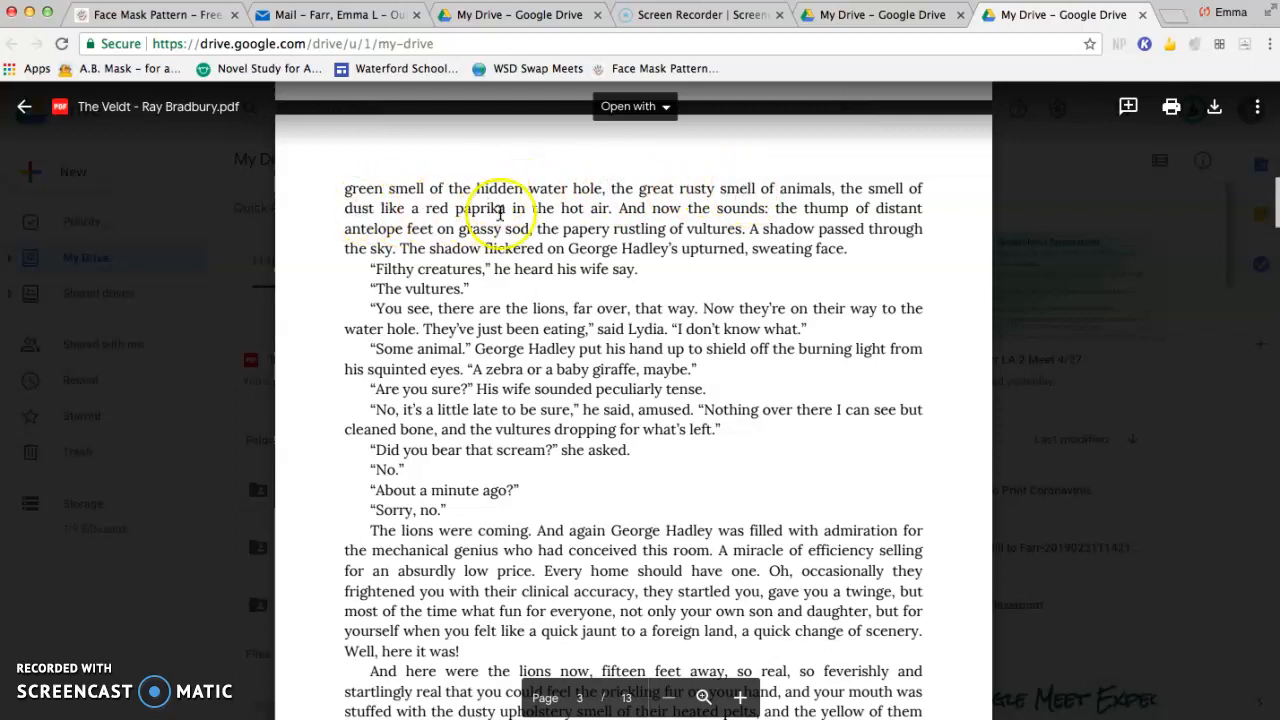
mouse_move(664, 190)
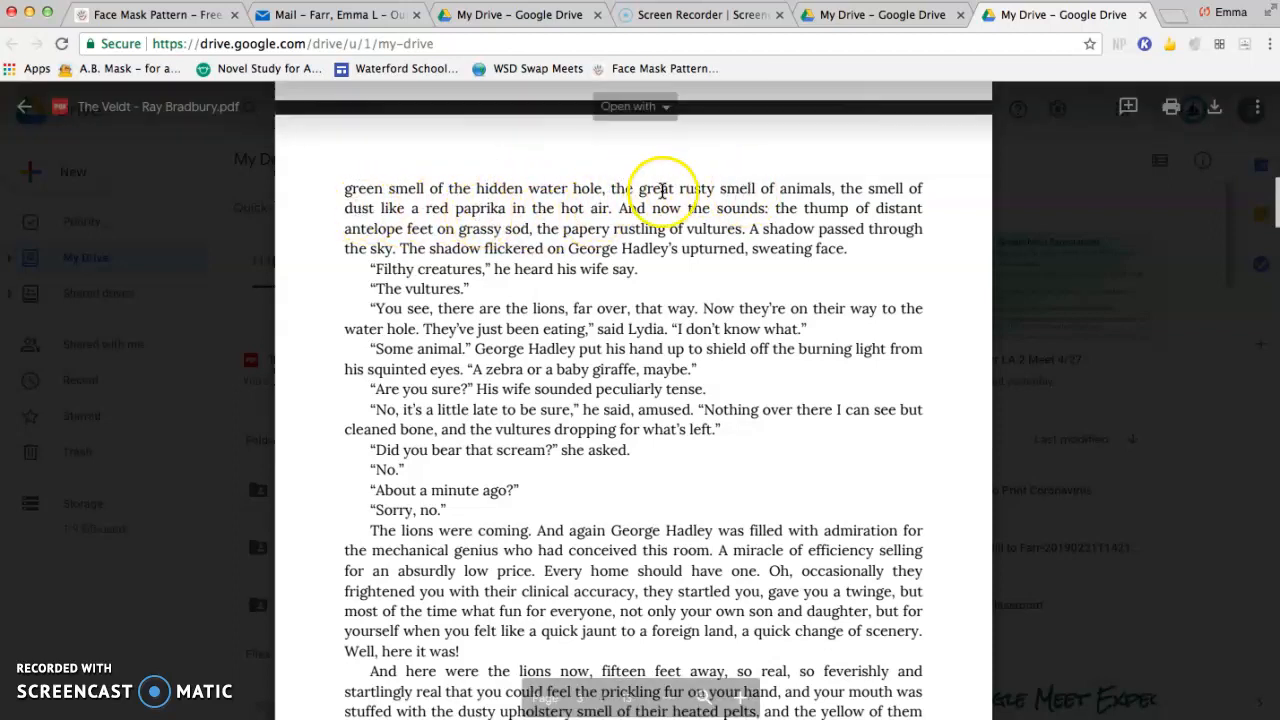
- Highlight the rusty-smell-of-animals passage and post the comment 'red imagery, red is passion/anger'
left_click_drag(638, 188, 524, 208)
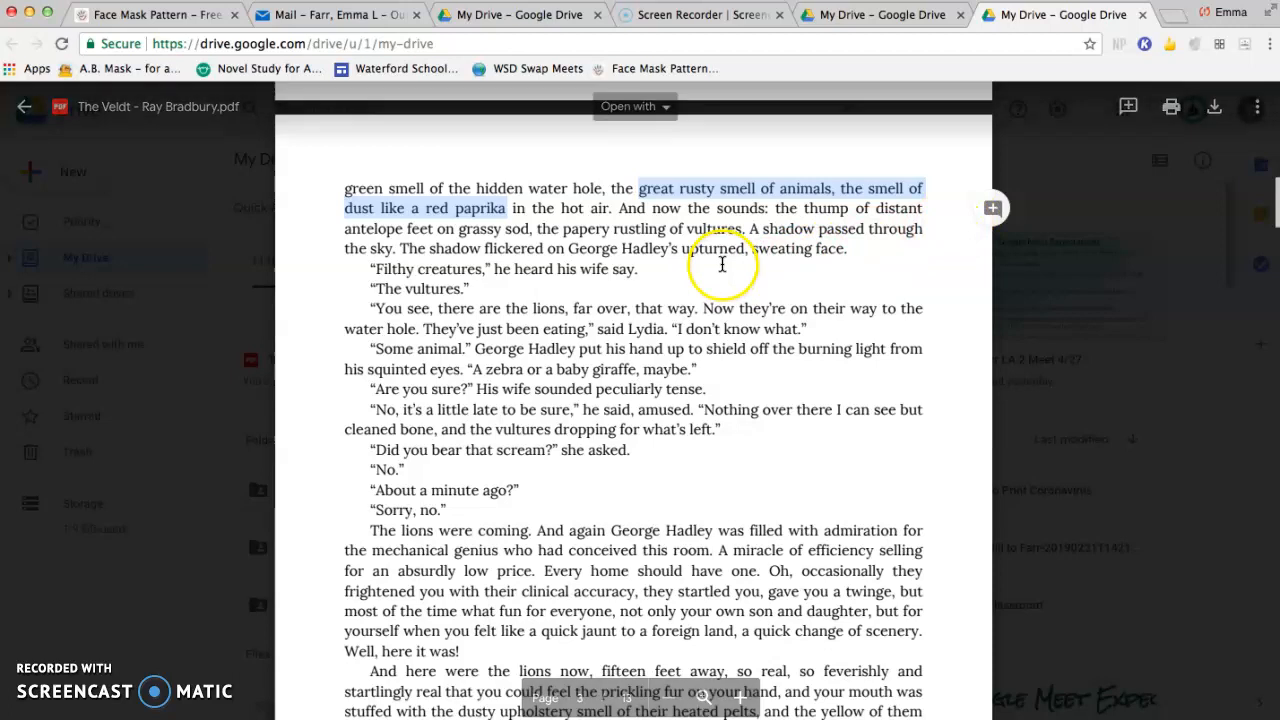
mouse_move(980, 228)
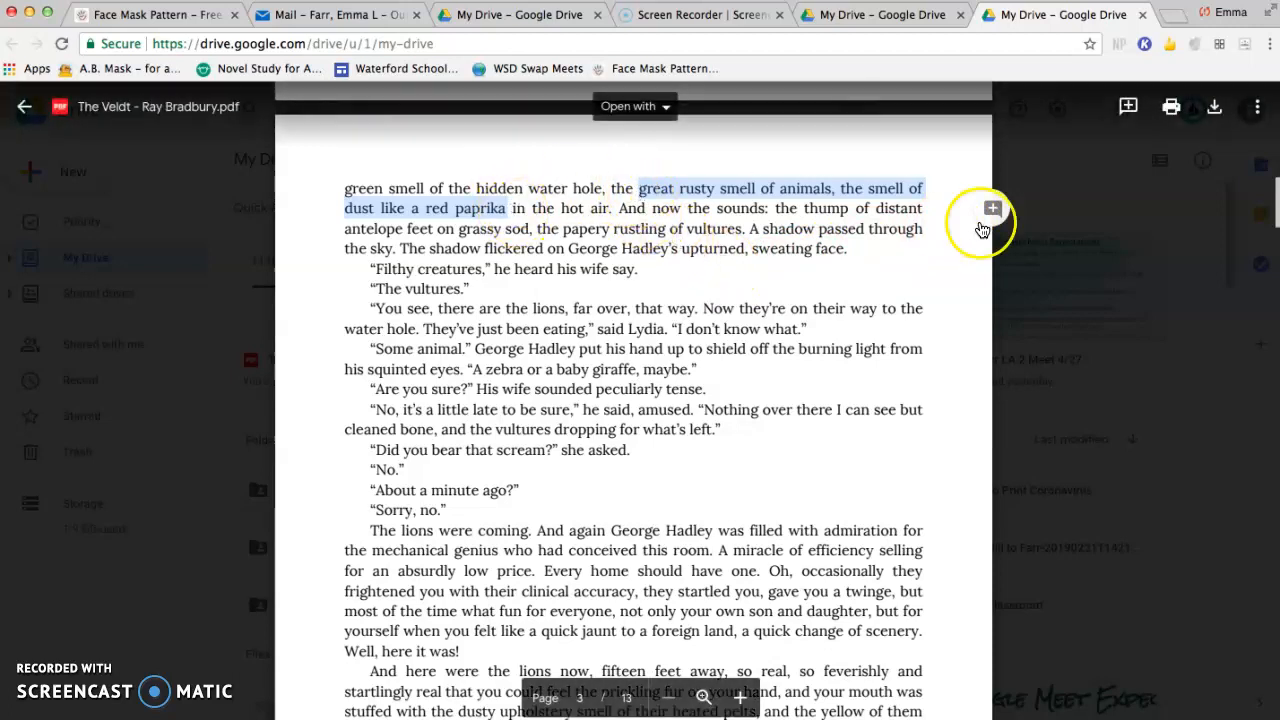
mouse_move(992, 208)
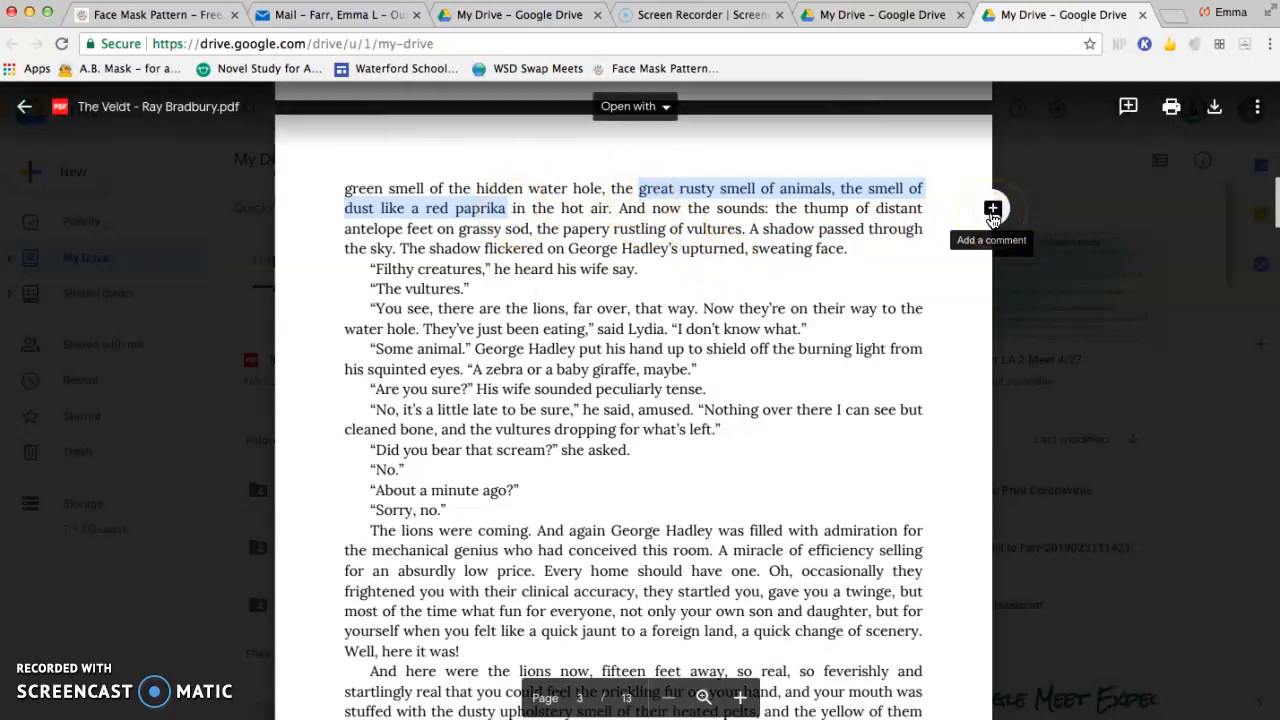
left_click(992, 208)
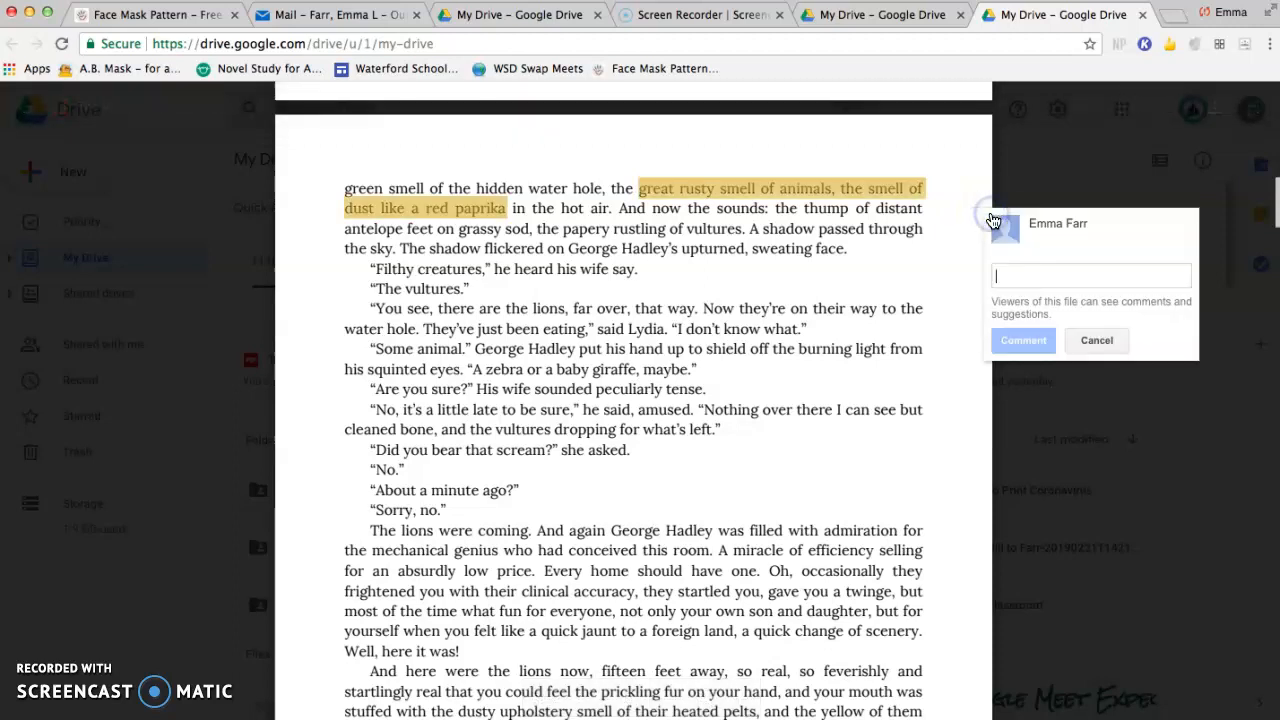
type("red imagery, red is")
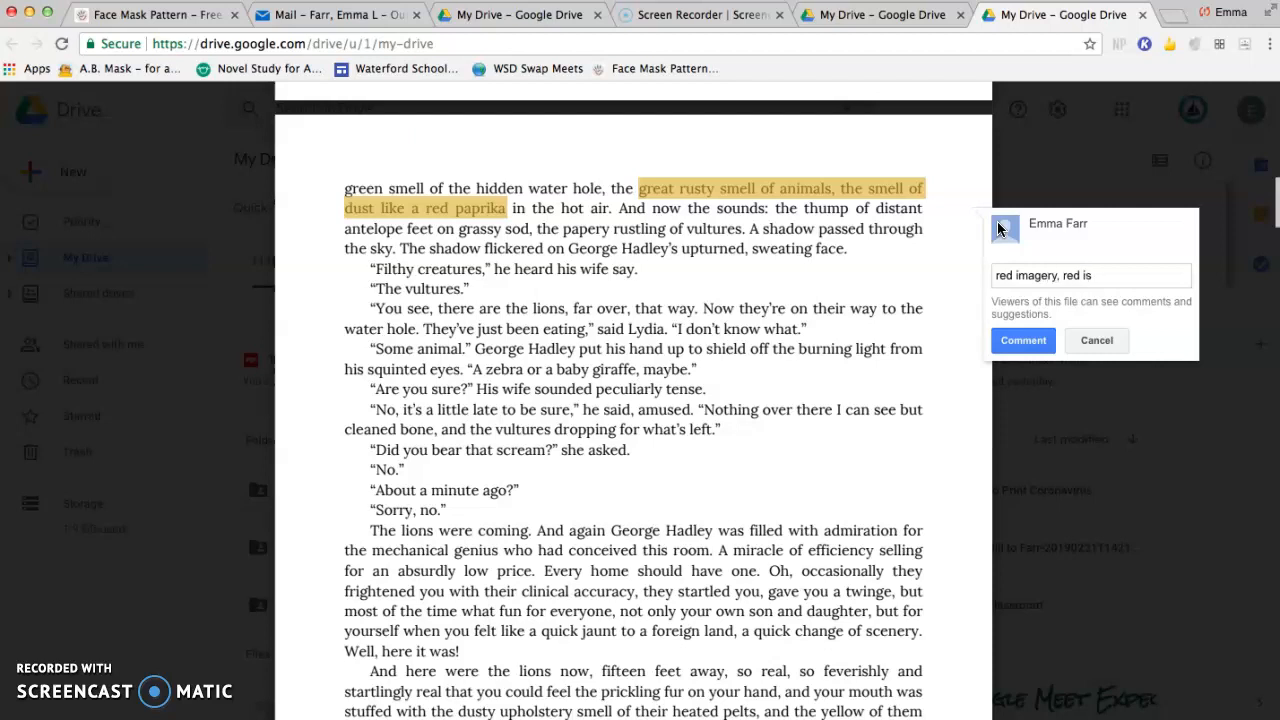
type("p")
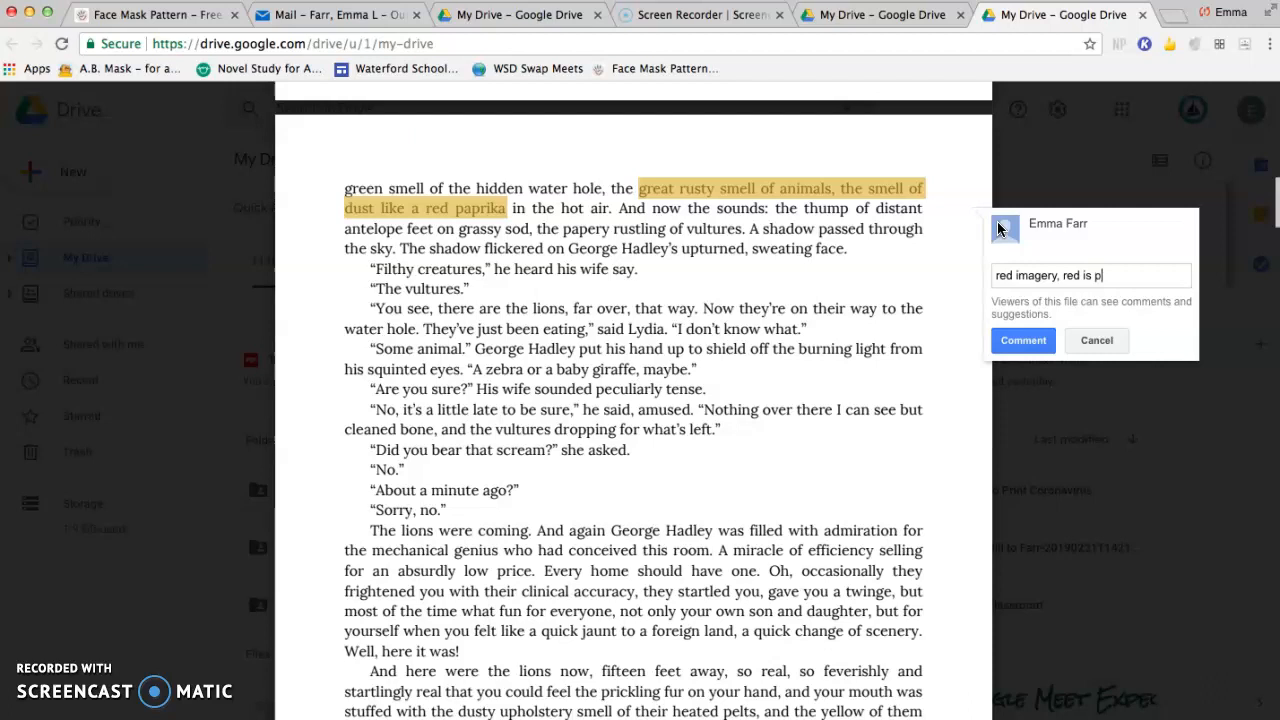
type("assion/an")
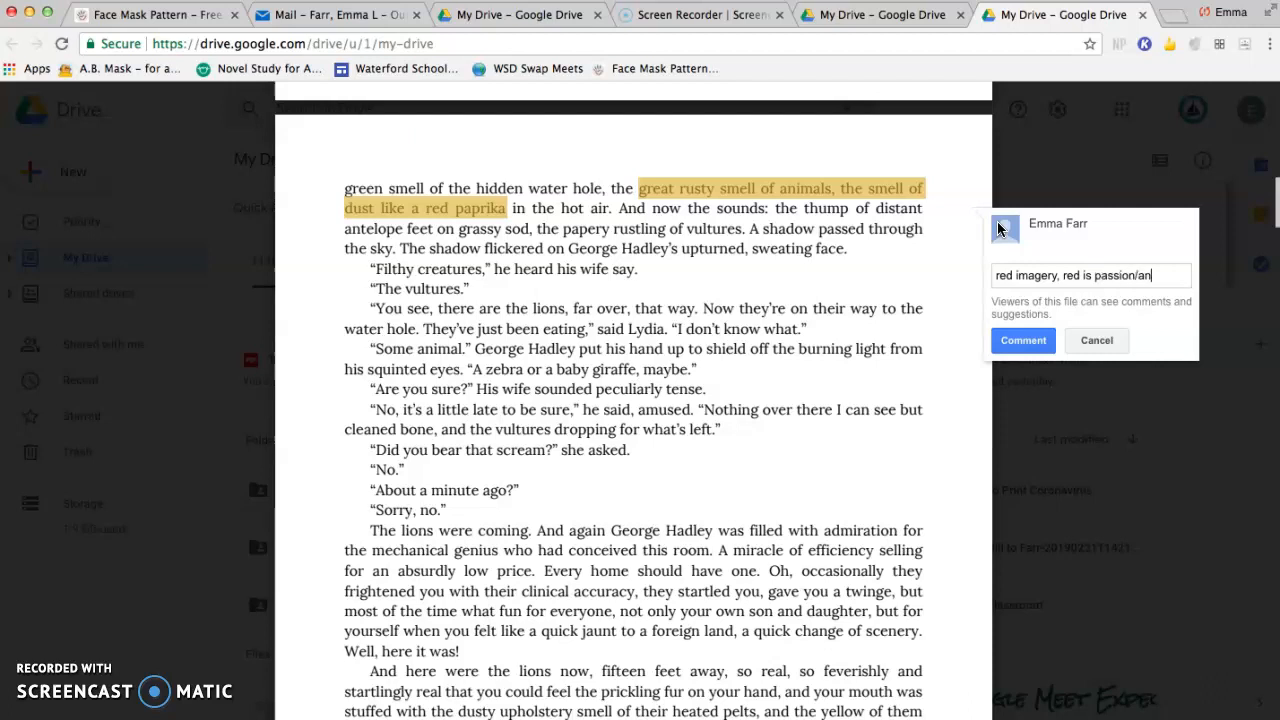
left_click(1022, 340)
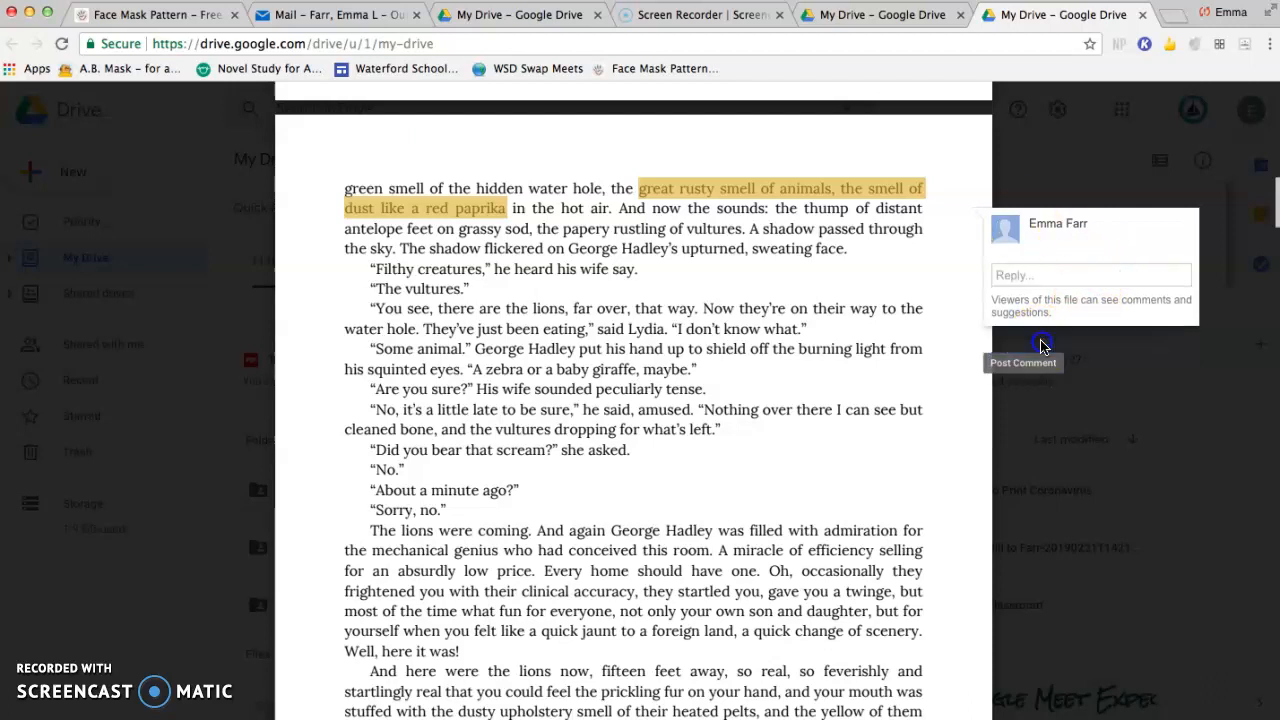
left_click(1022, 364)
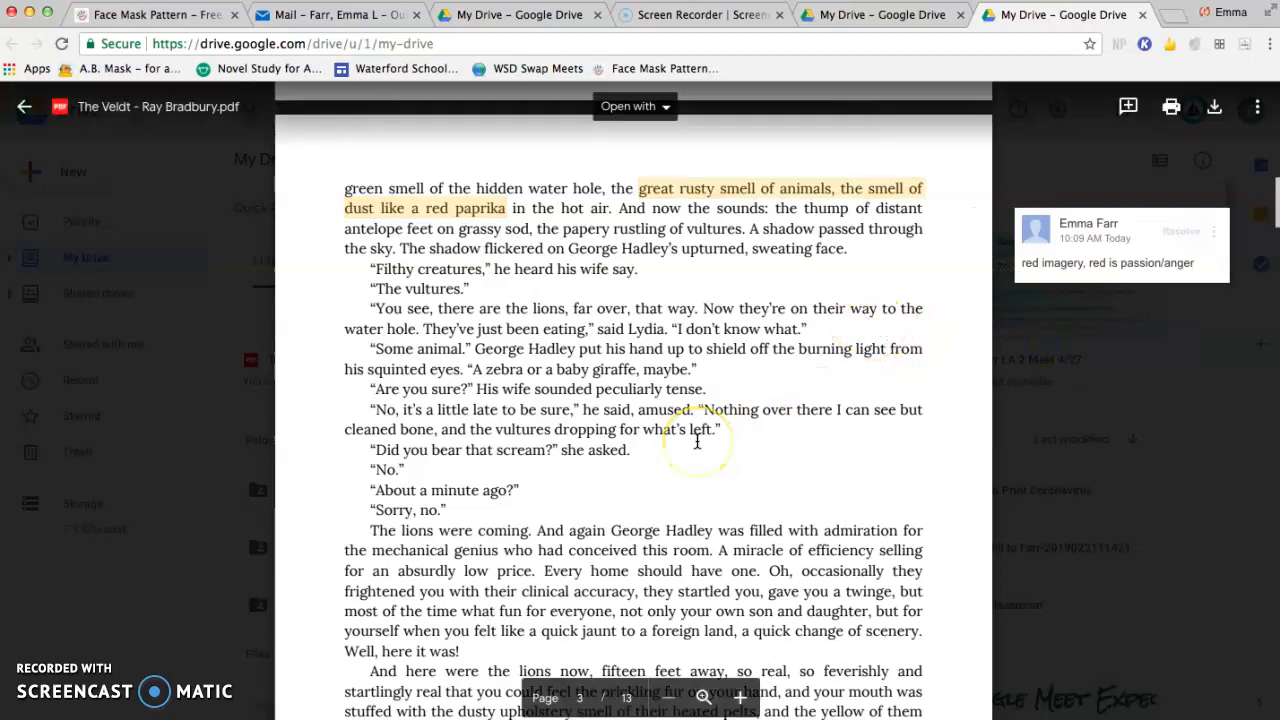
mouse_move(1112, 156)
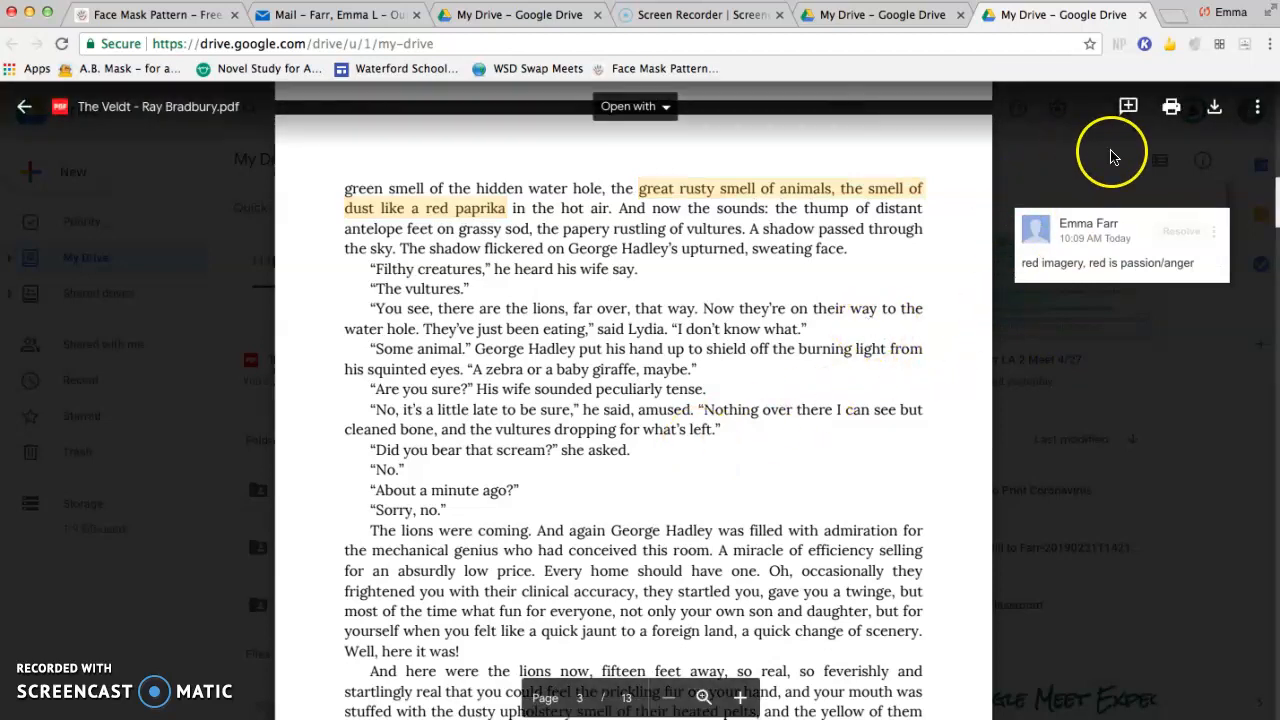
mouse_move(1128, 108)
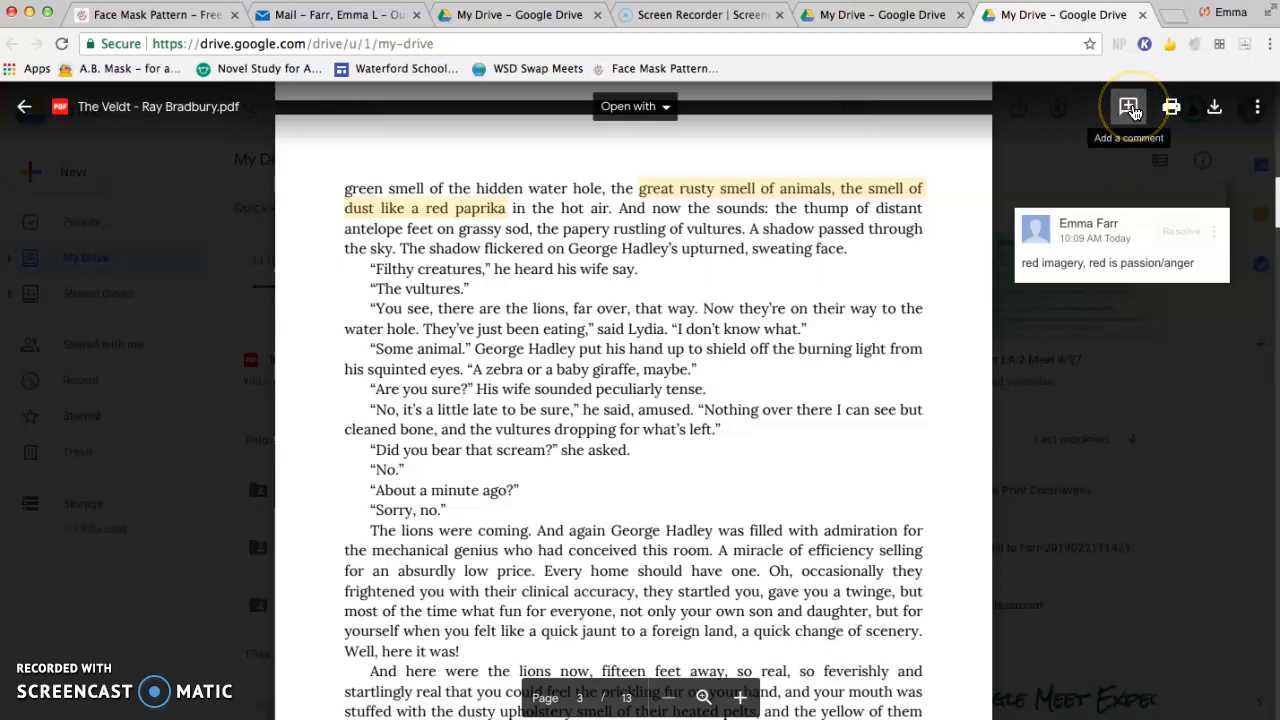
- Enter new-comment mode from the toolbar to mark another area of the page
left_click(1128, 108)
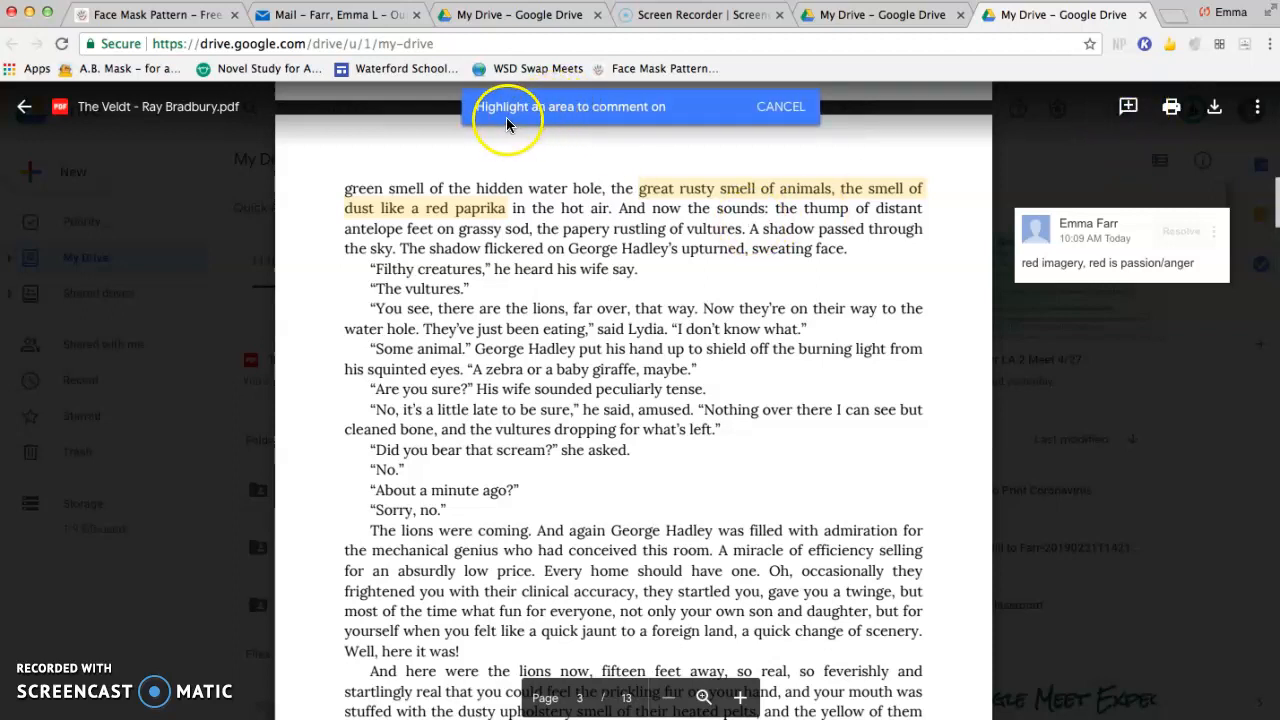
mouse_move(504, 280)
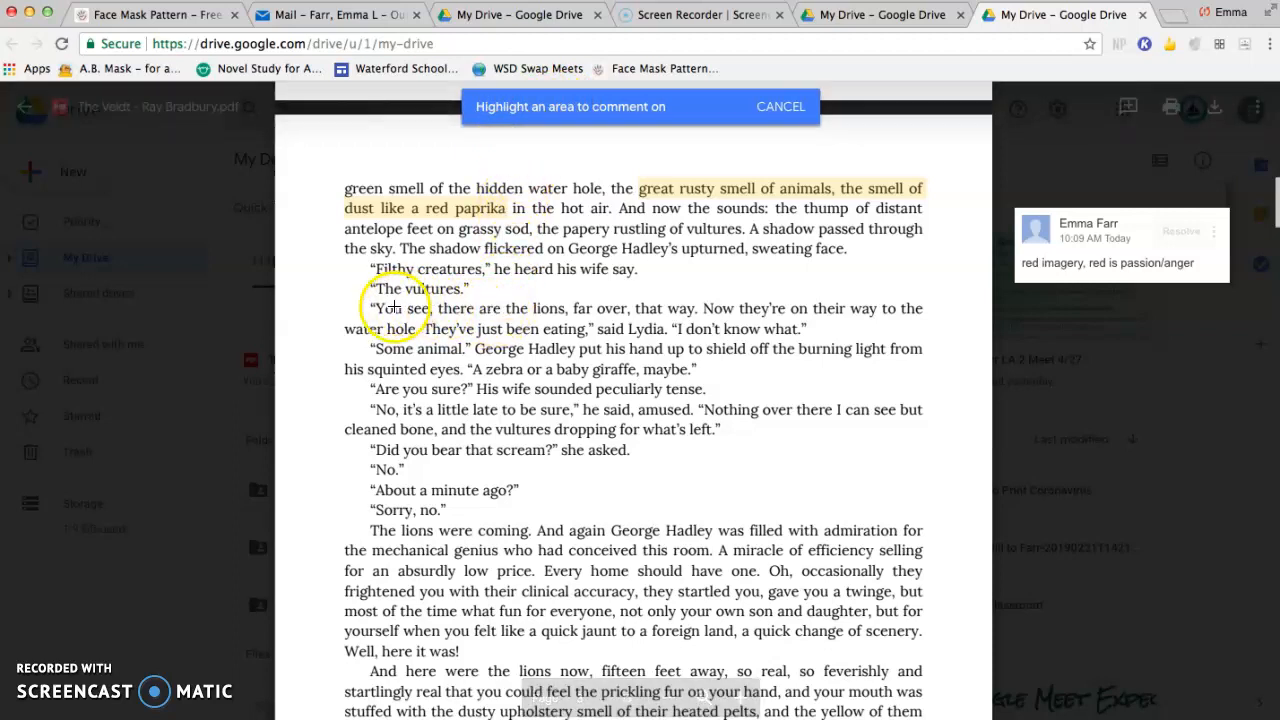
mouse_move(358, 540)
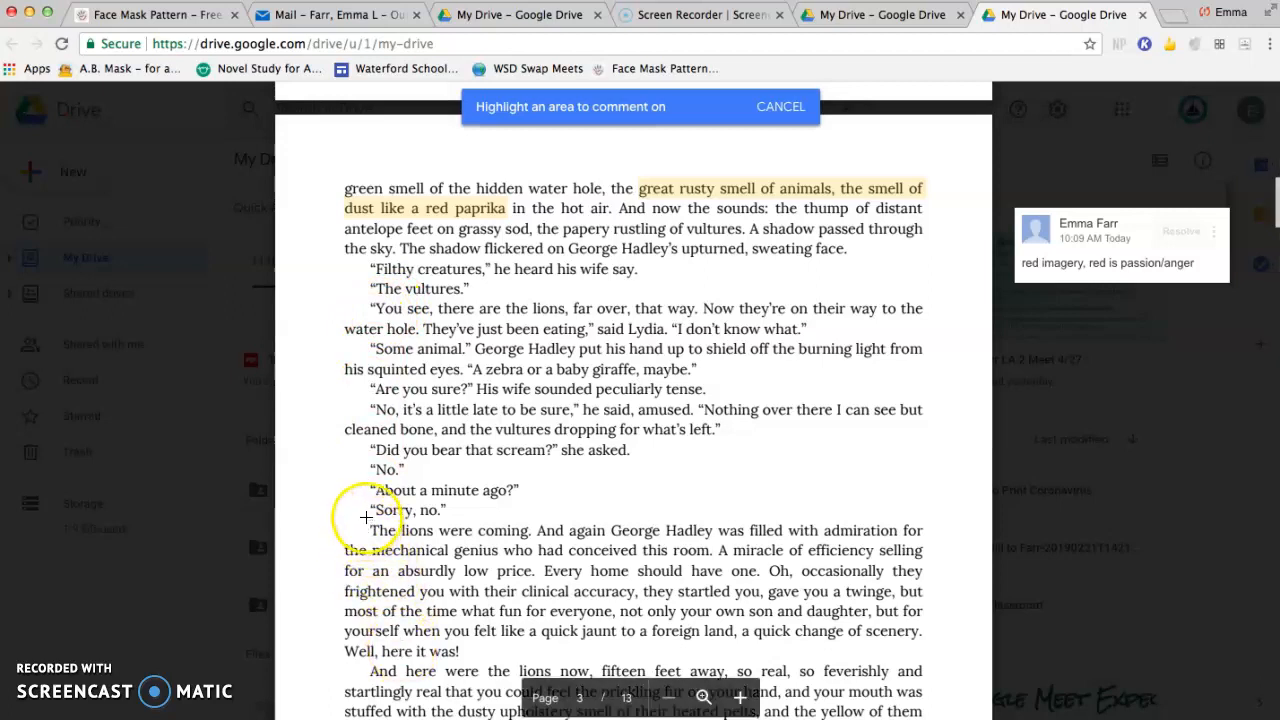
- Highlight 'The lions were coming.' and post the comment 'That would be really cool'
left_click_drag(370, 530, 528, 530)
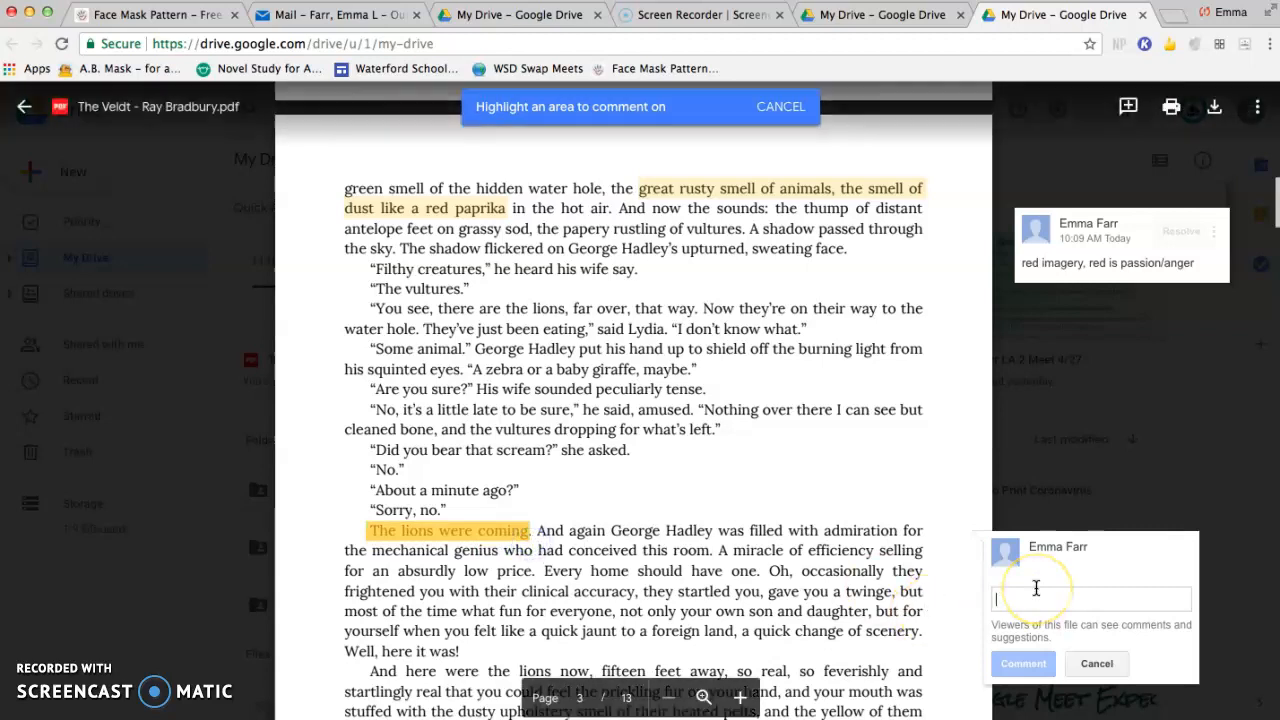
type("L")
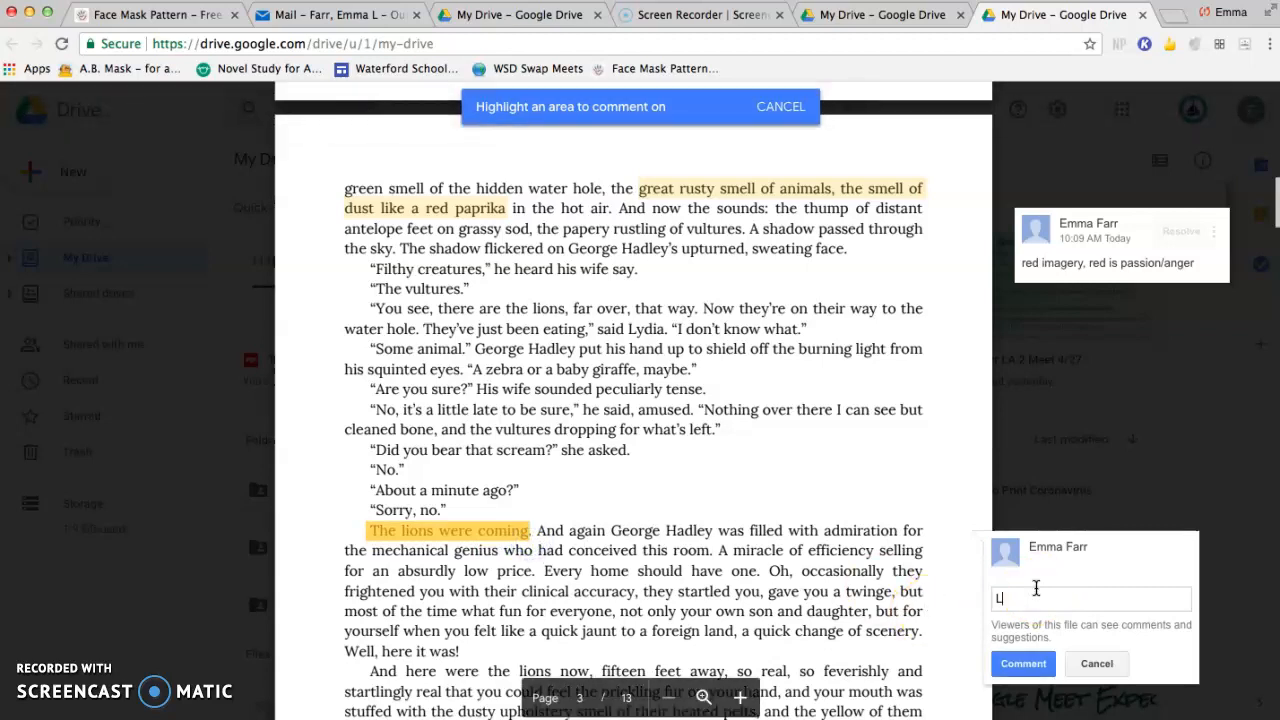
key("Backspace")
type("That would be really cool")
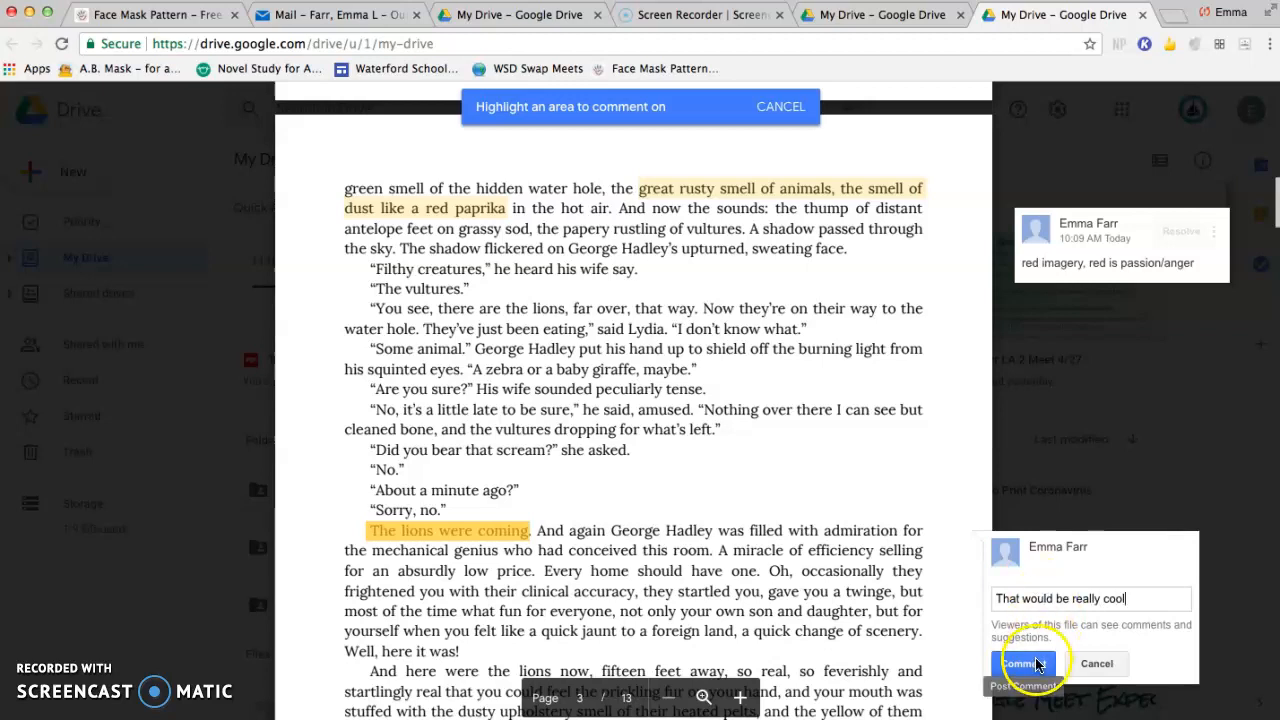
left_click(1020, 664)
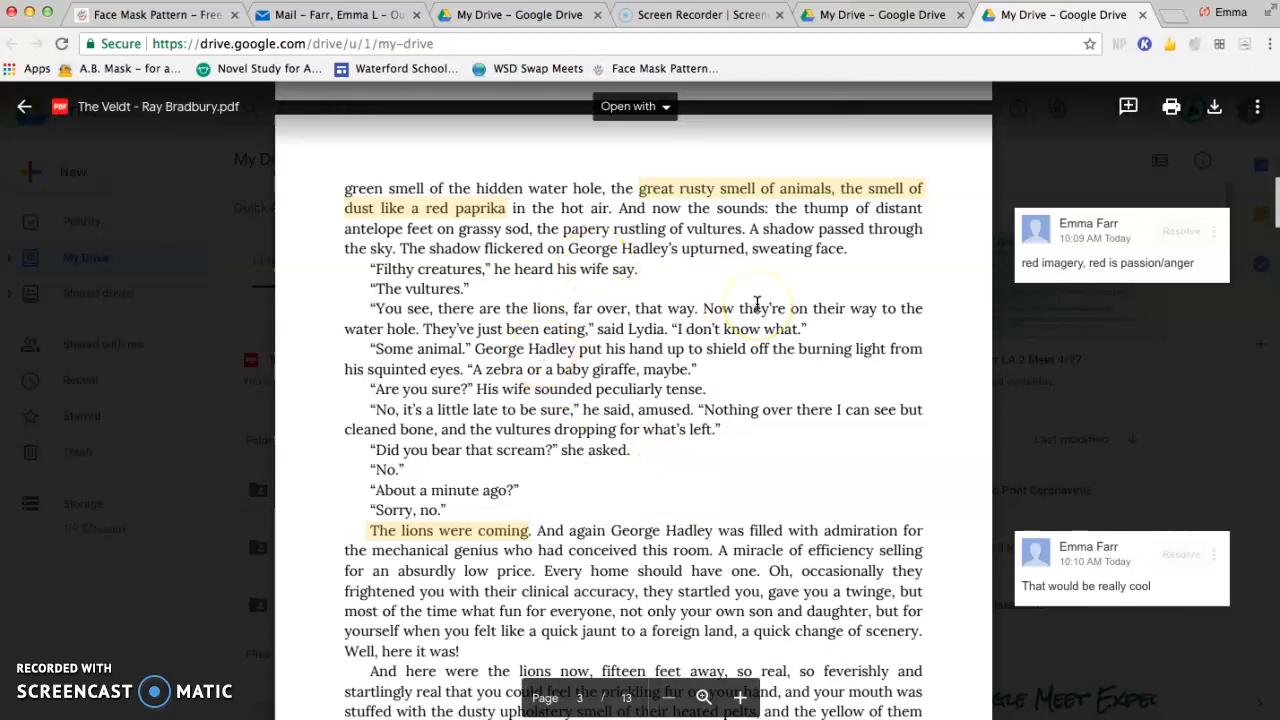
mouse_move(828, 218)
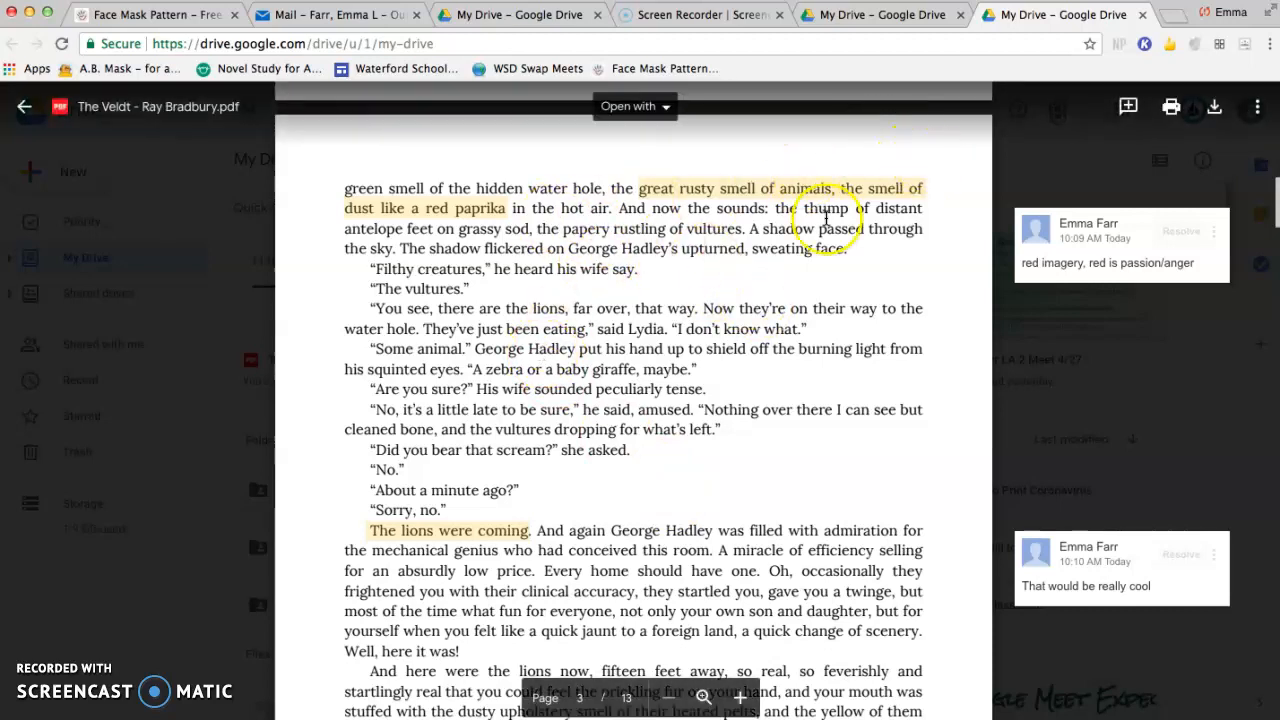